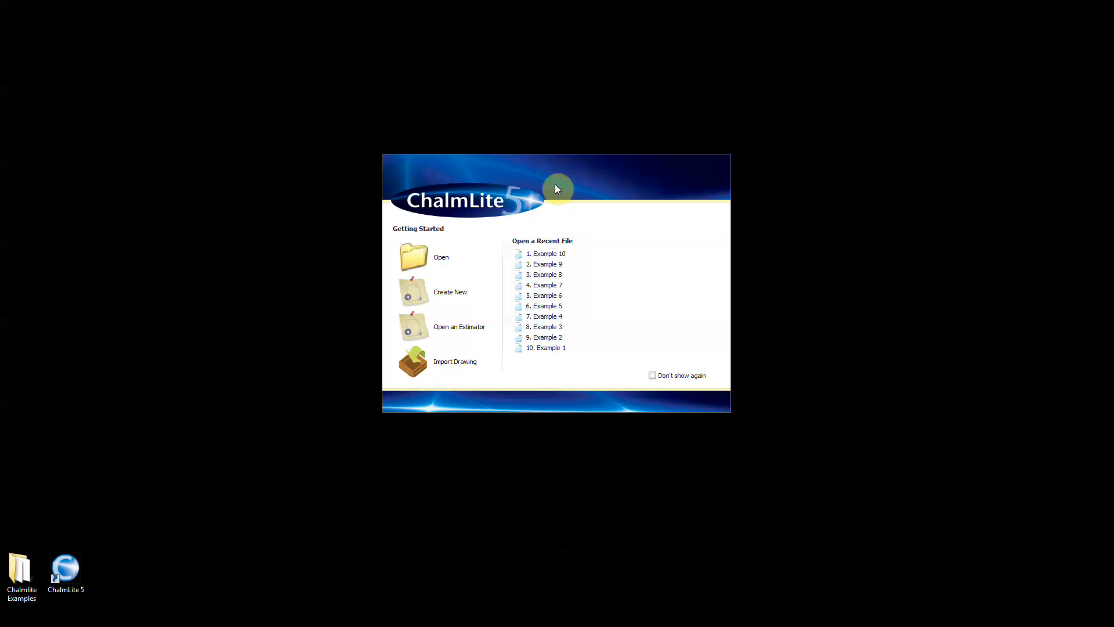
pyautogui.moveTo(560, 269)
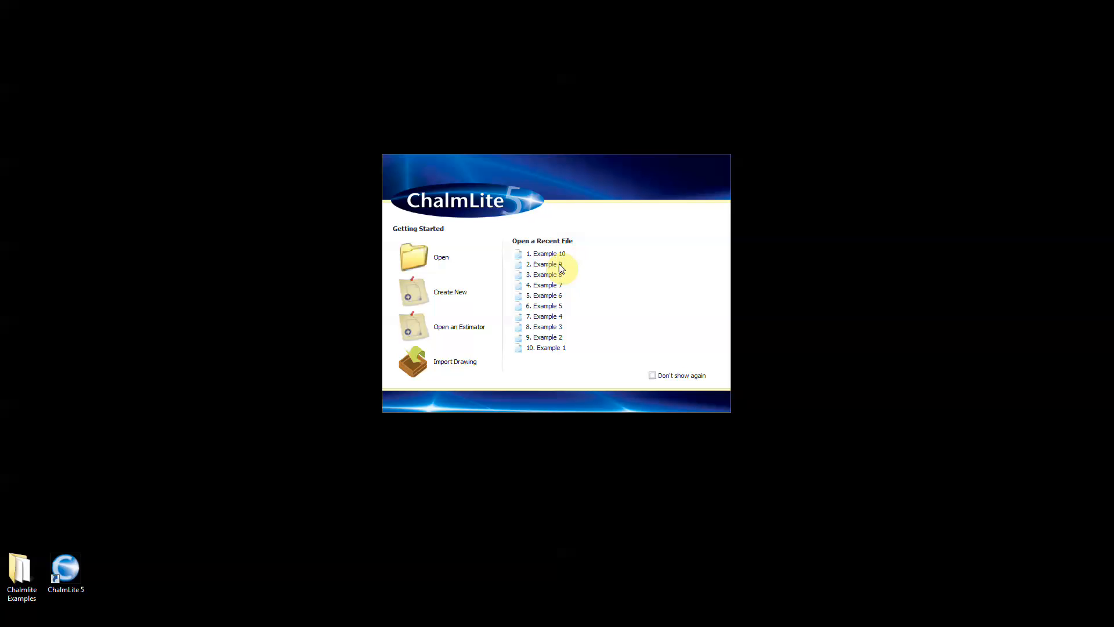
pyautogui.moveTo(563, 313)
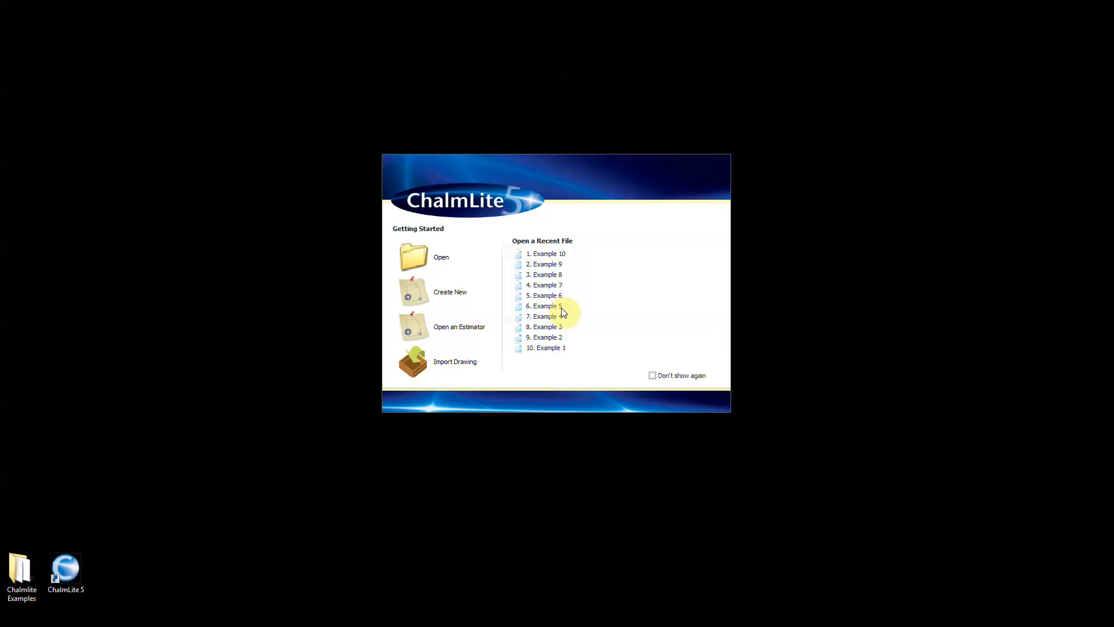
pyautogui.moveTo(567, 323)
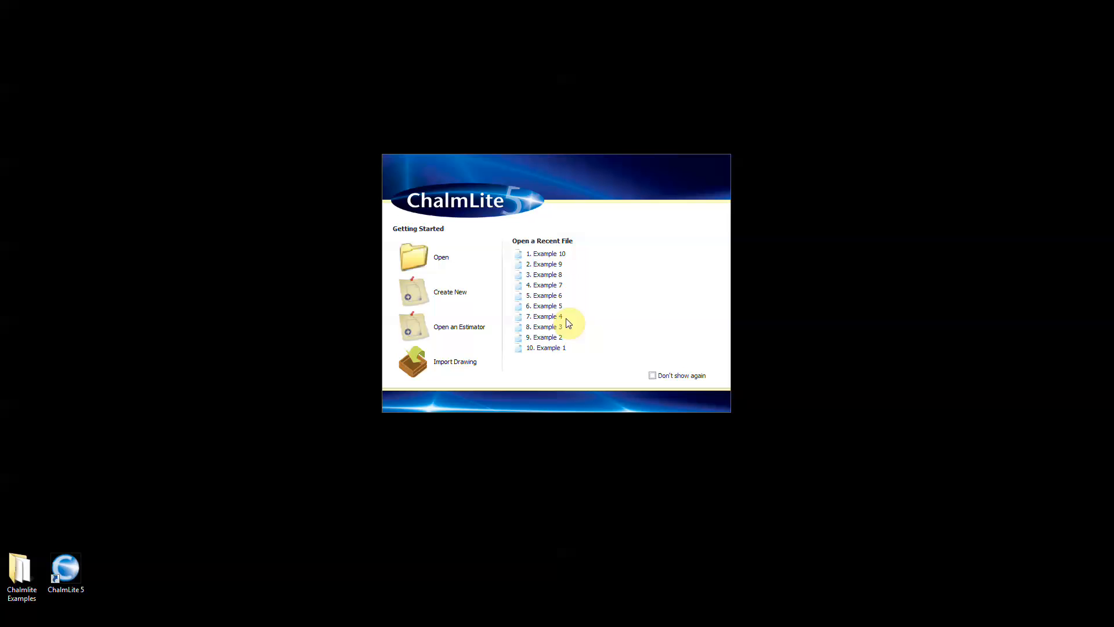
pyautogui.moveTo(484, 257)
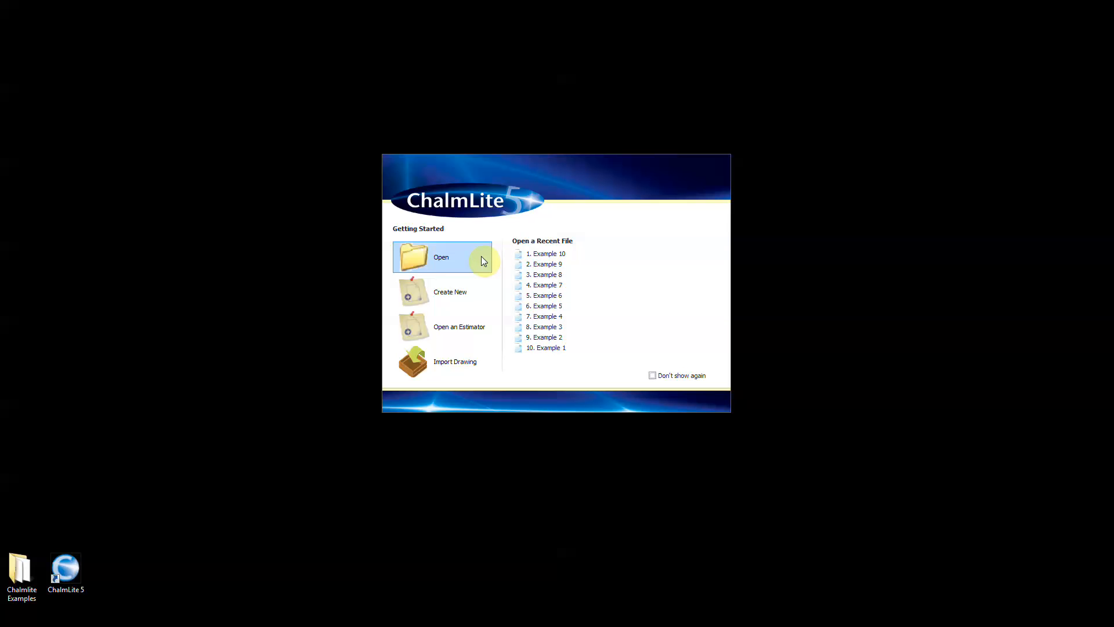
pyautogui.moveTo(469, 304)
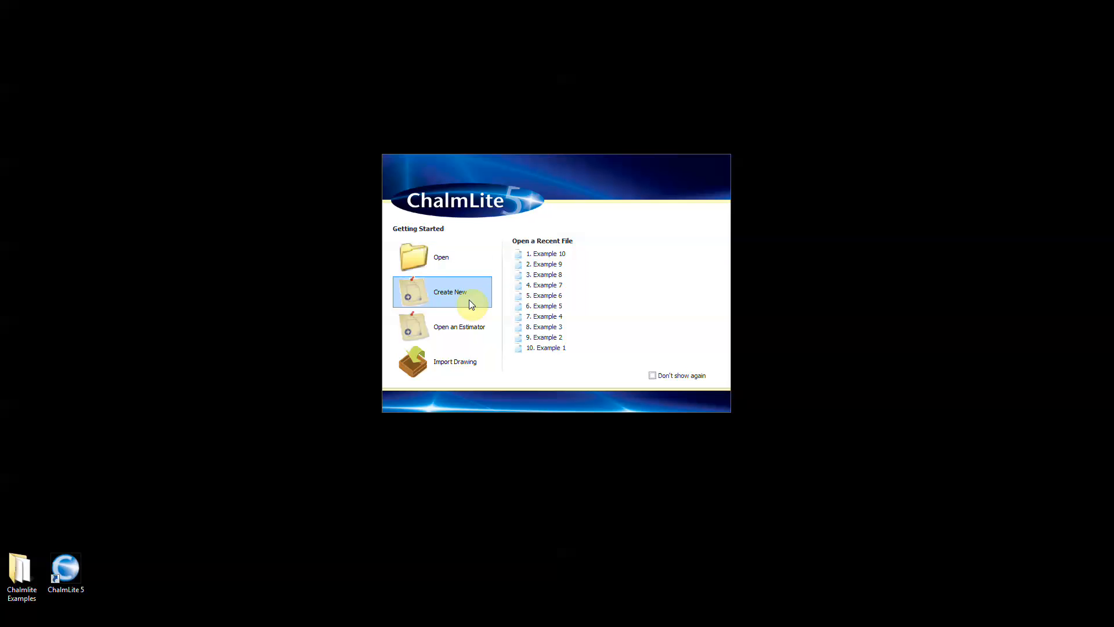
pyautogui.moveTo(475, 340)
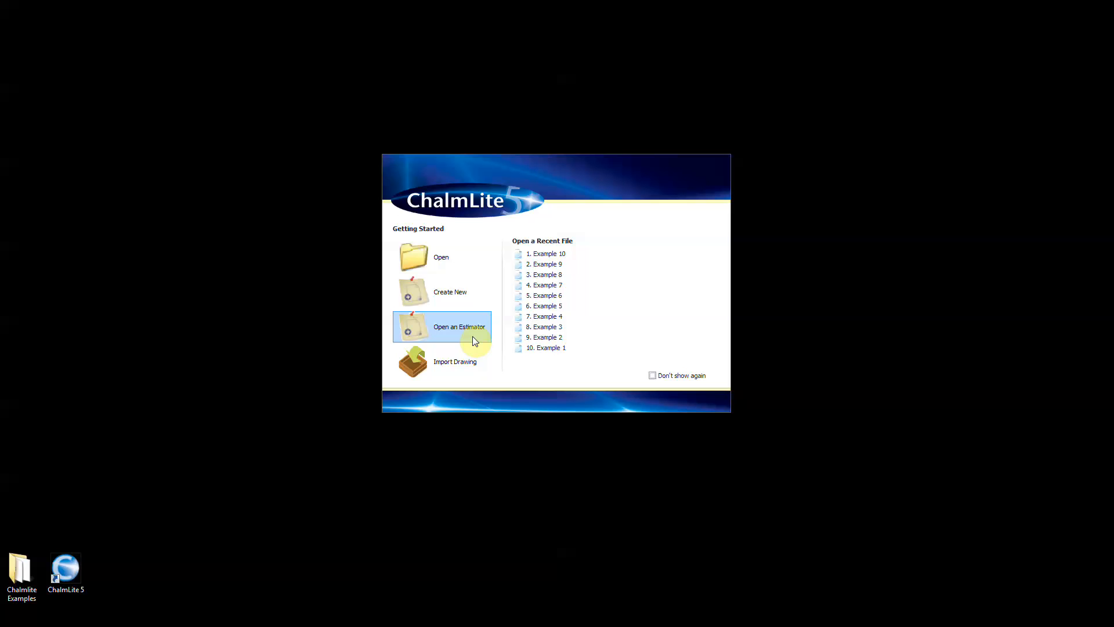
pyautogui.moveTo(462, 345)
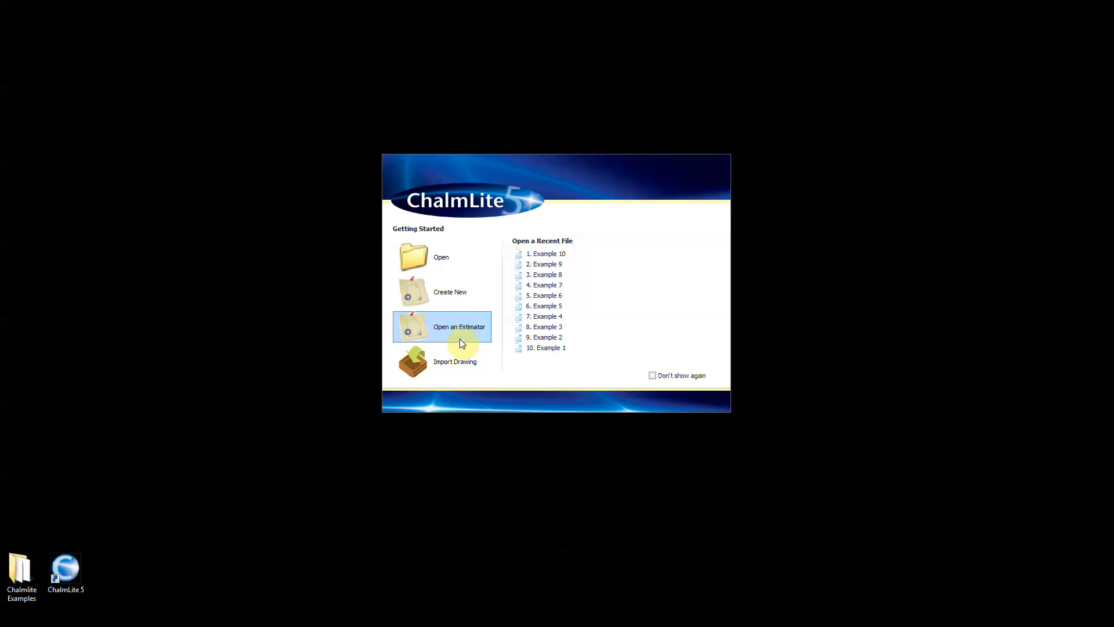
pyautogui.moveTo(473, 376)
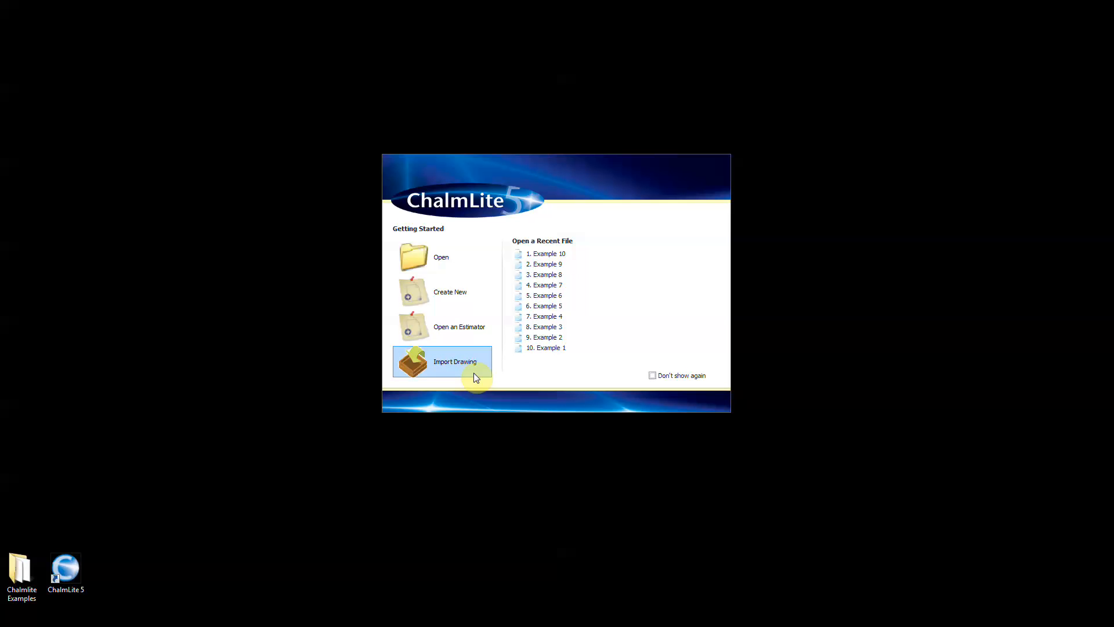
pyautogui.moveTo(458, 270)
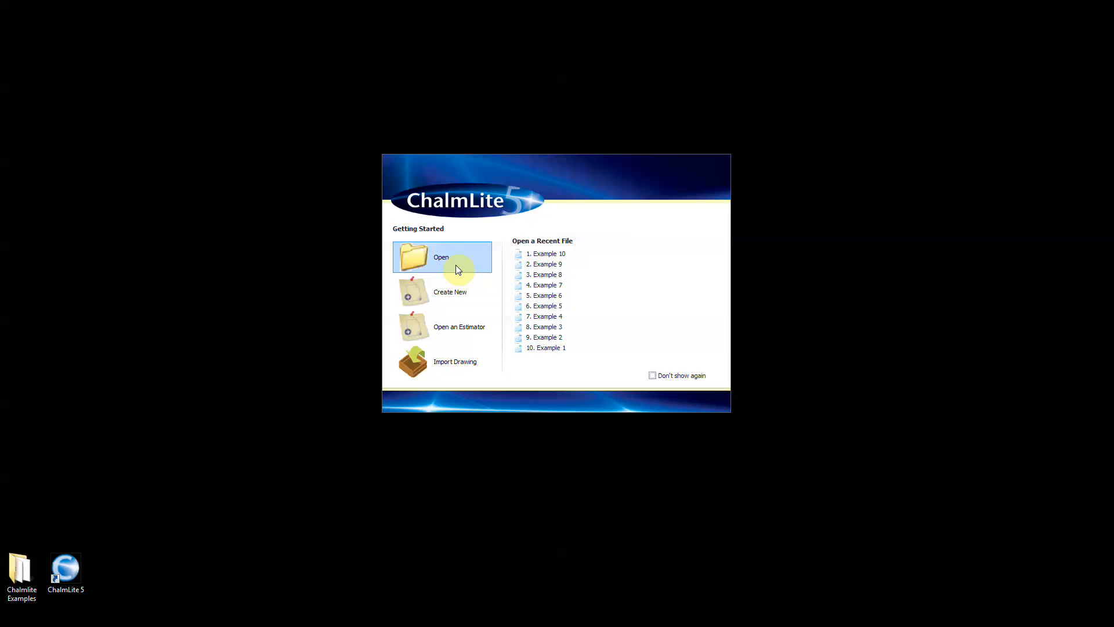